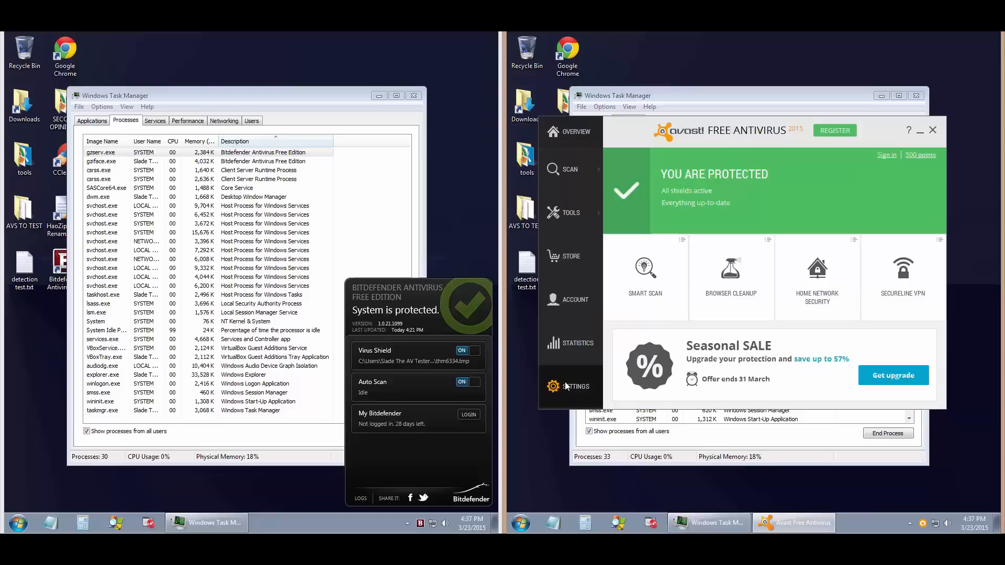
# - Review Avast's General settings page, then close the settings
pyautogui.click(574, 386)
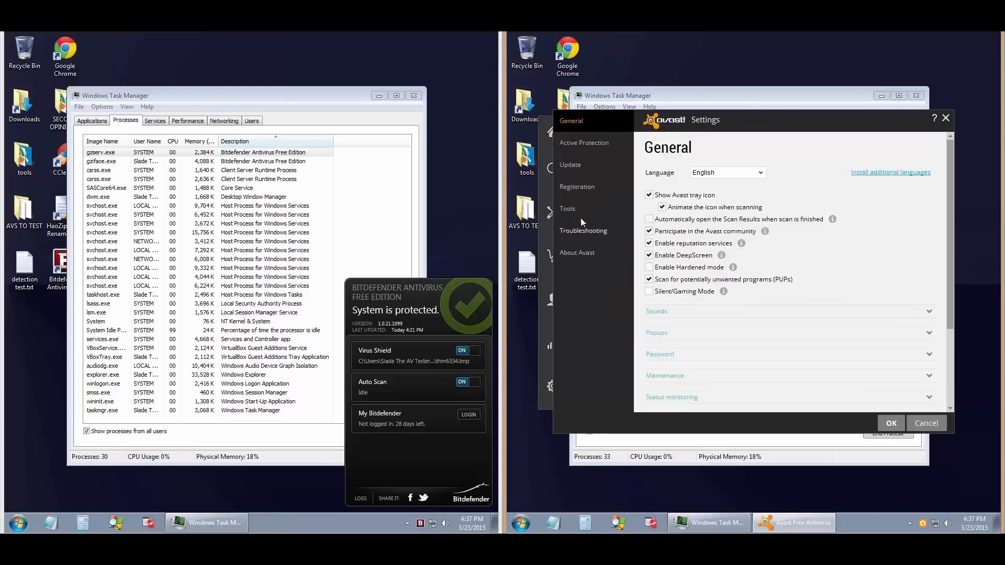
pyautogui.click(570, 164)
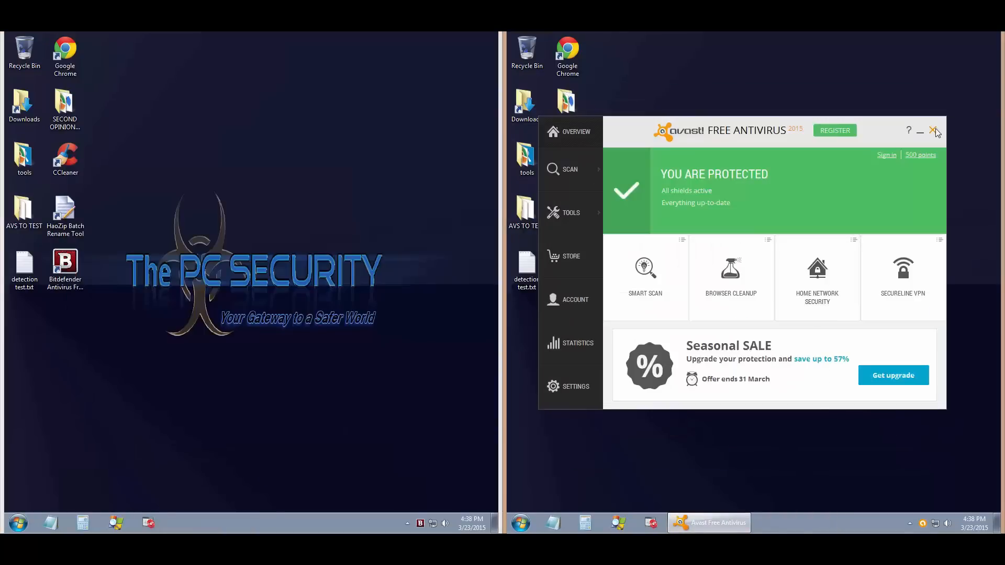
# - Start scanning the 1,500 Zero Day Malware Samples folder
pyautogui.click(934, 131)
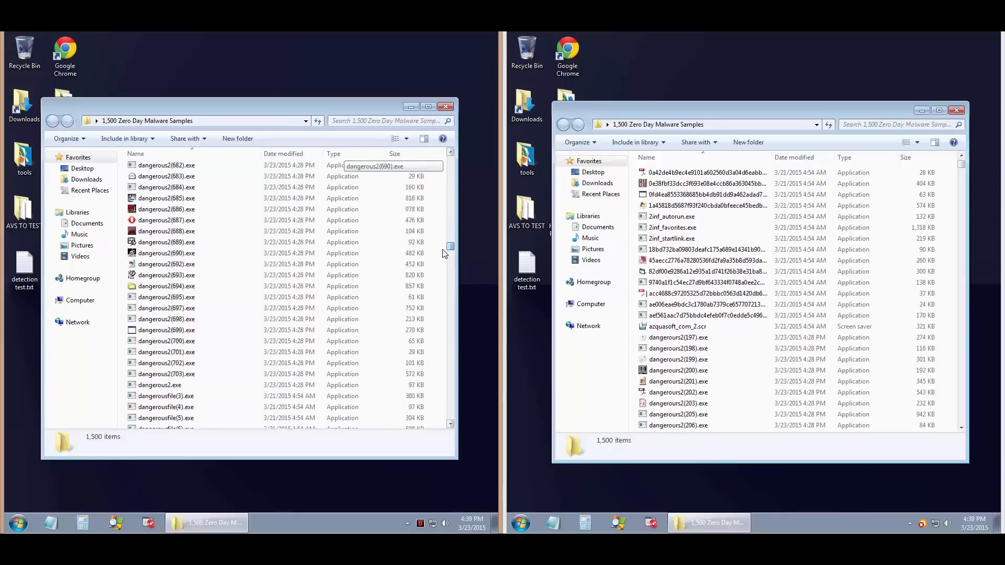
pyautogui.scroll(-3)
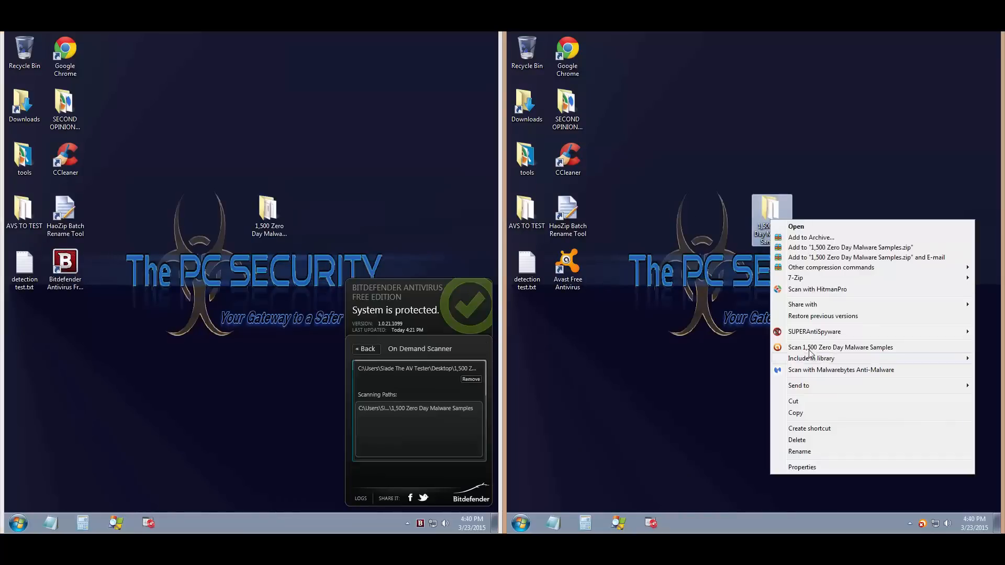
pyautogui.click(839, 346)
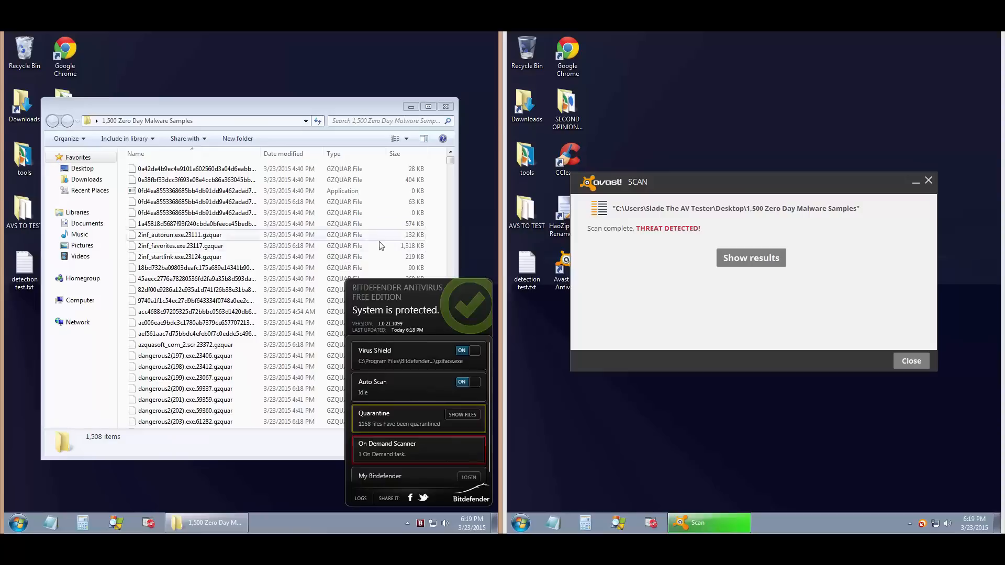
# - Check the on-demand scan's progress and view the finished scan's detected threats
pyautogui.click(462, 415)
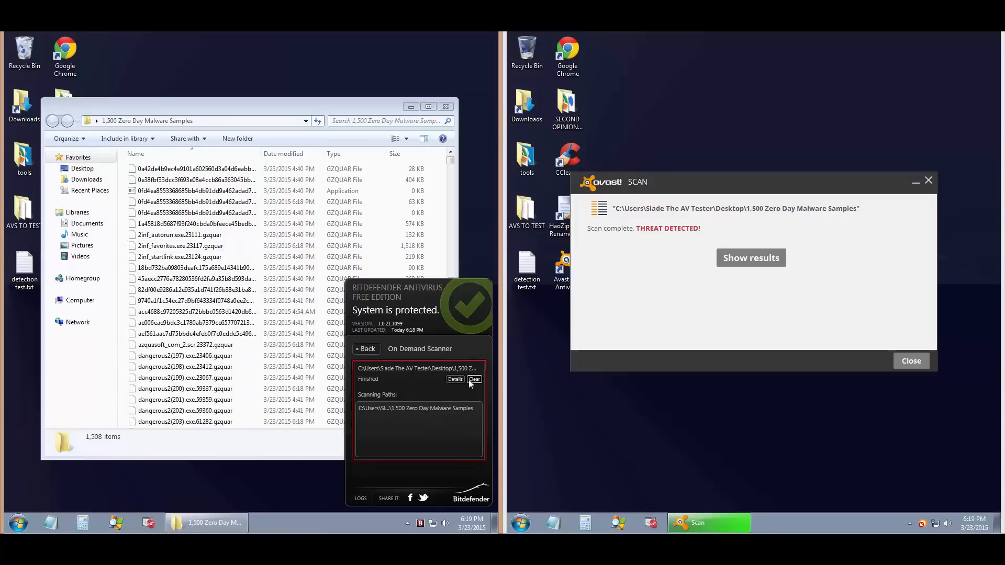
pyautogui.click(456, 379)
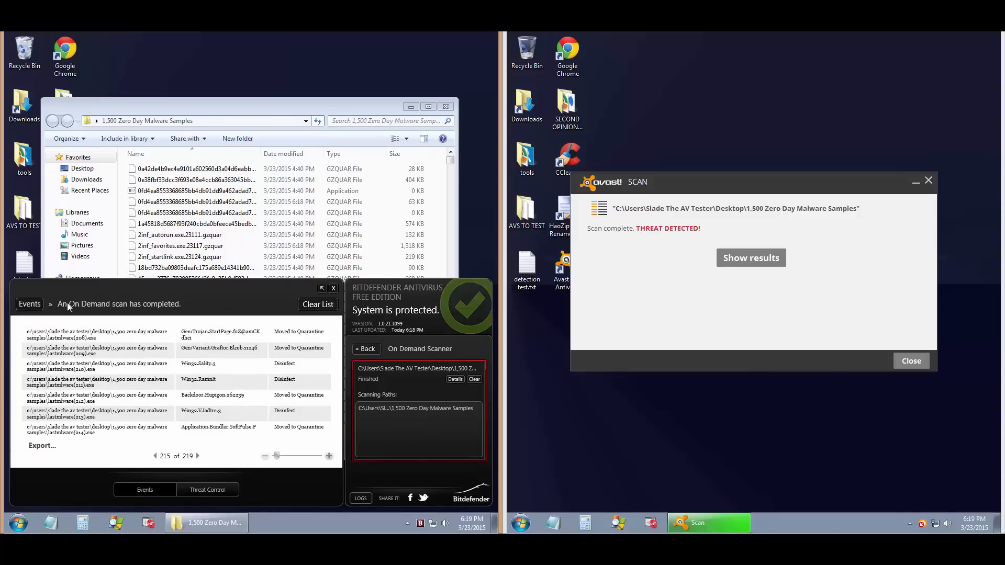
pyautogui.click(750, 258)
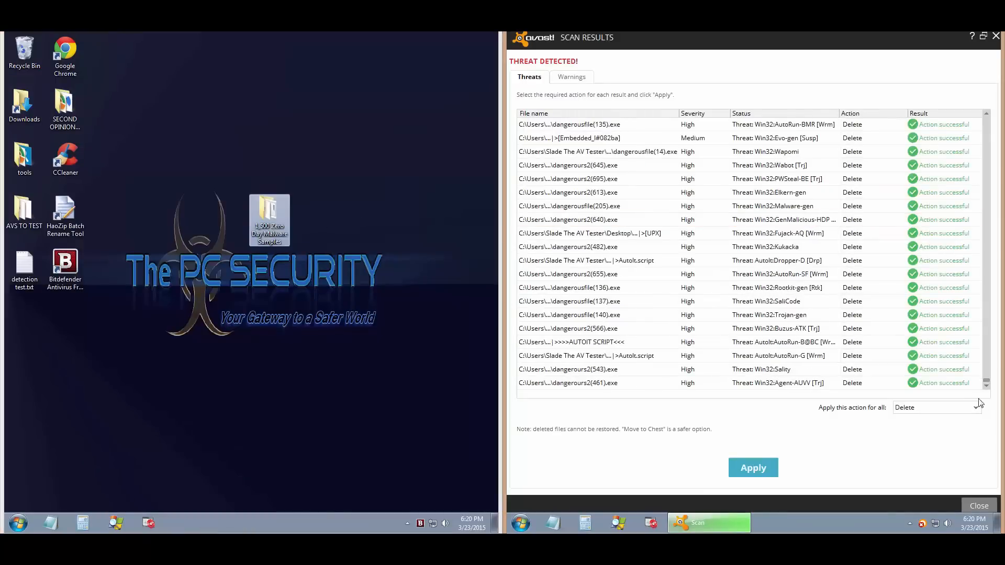
# - Apply Delete to all detected threats in Avast's results
pyautogui.click(978, 505)
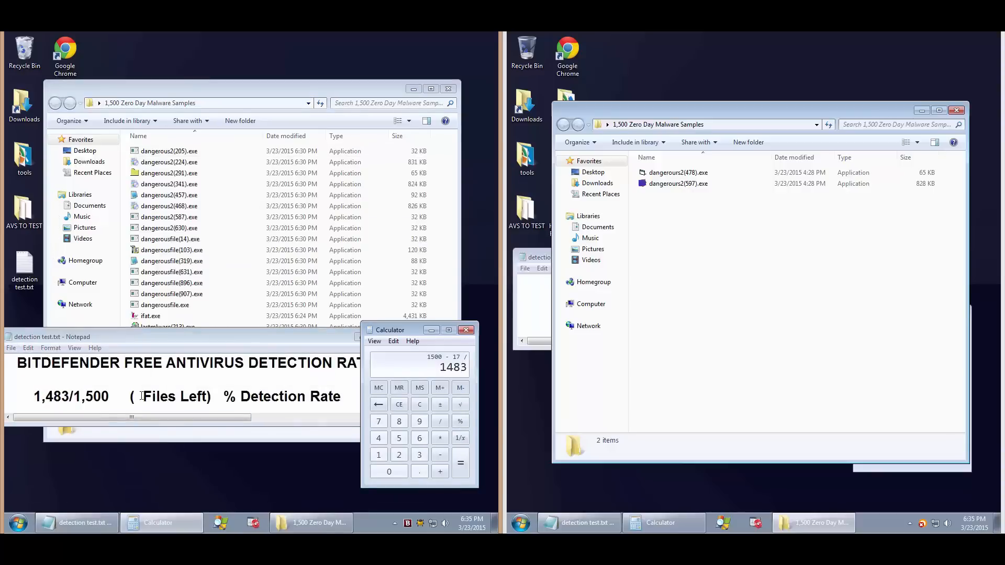
# - Note 17 files left in Notepad and compute Bitdefender's 98.87% detection rate
pyautogui.click(399, 438)
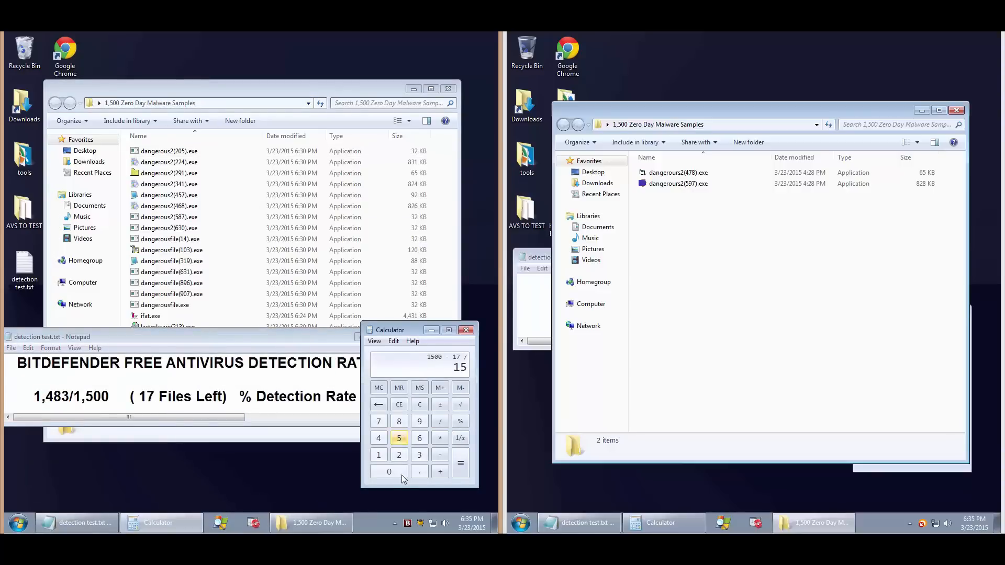
pyautogui.click(460, 463)
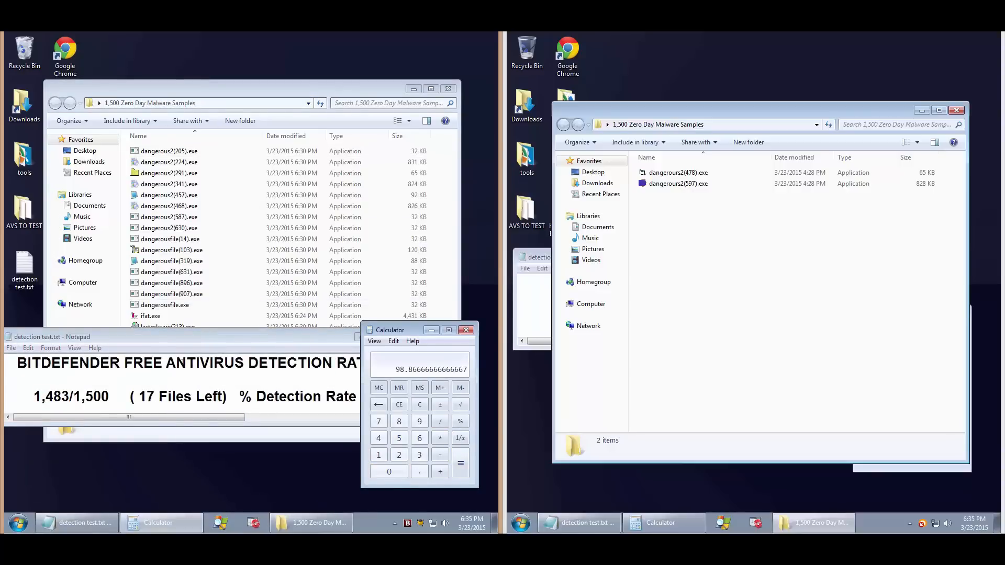
pyautogui.click(11, 348)
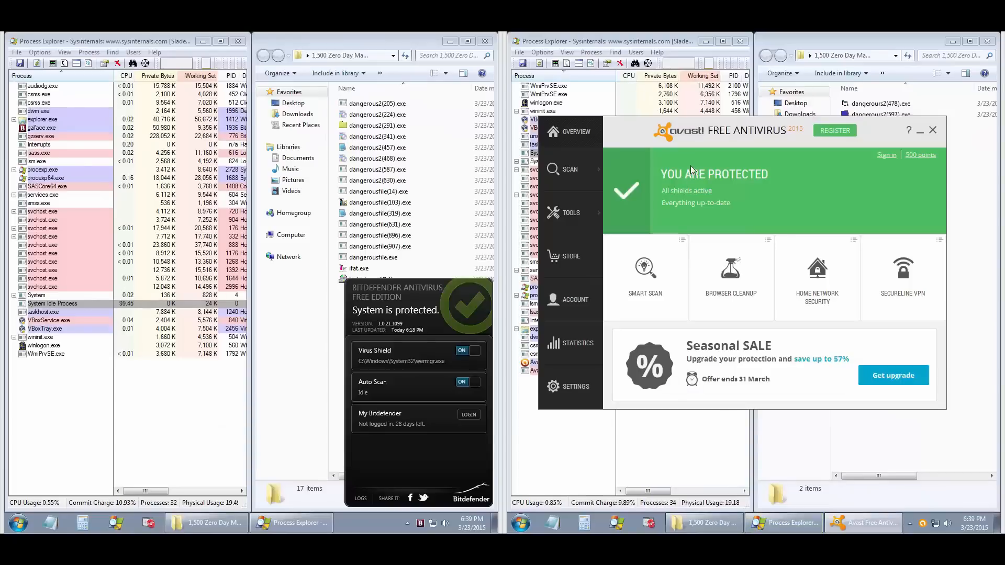
# - Show Bitdefender's Active Virus Control list of blocked samples such as dangerousfile.exe
pyautogui.click(931, 131)
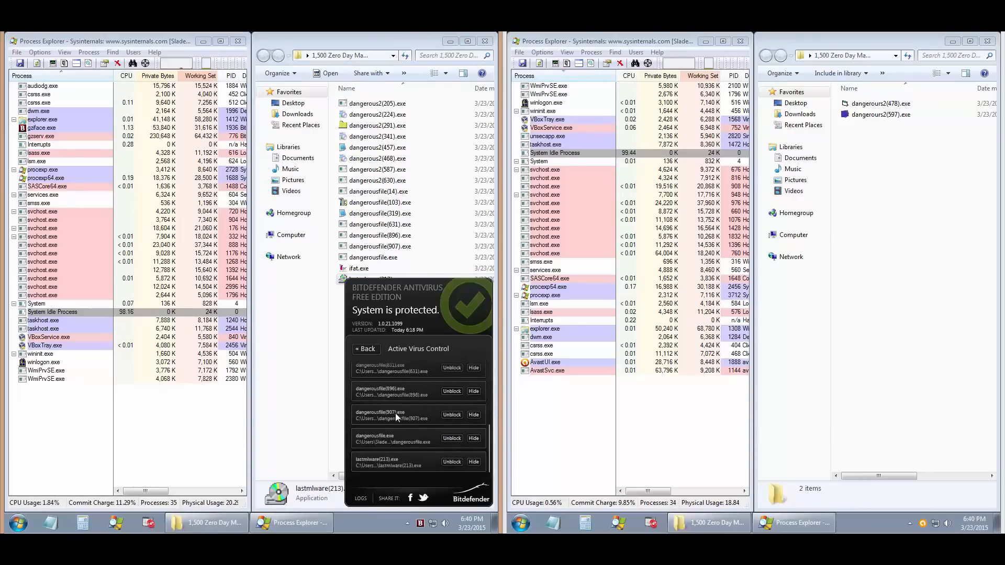
# - Run the last two samples and dismiss Avast's threat-blocked notification
pyautogui.click(484, 40)
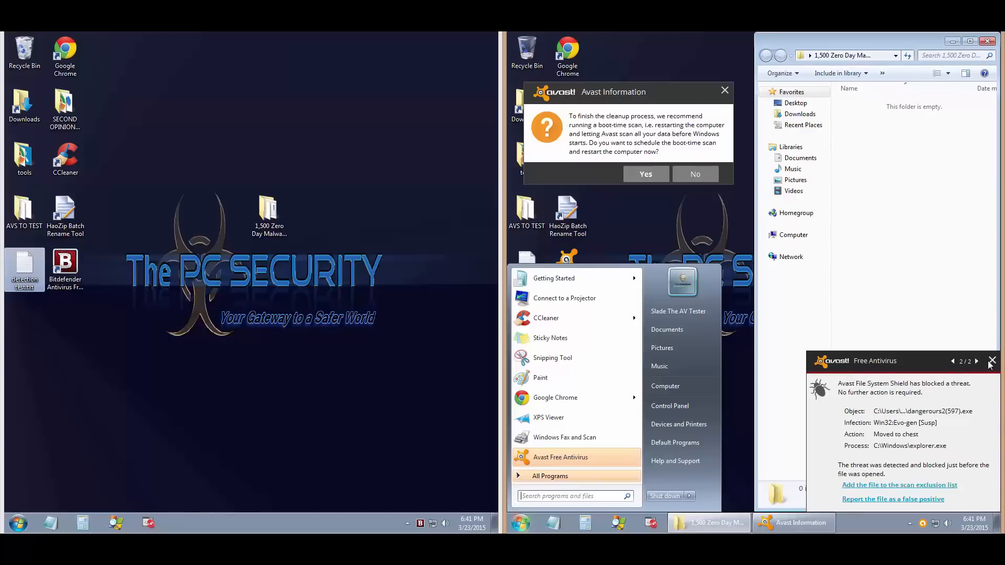
pyautogui.click(992, 362)
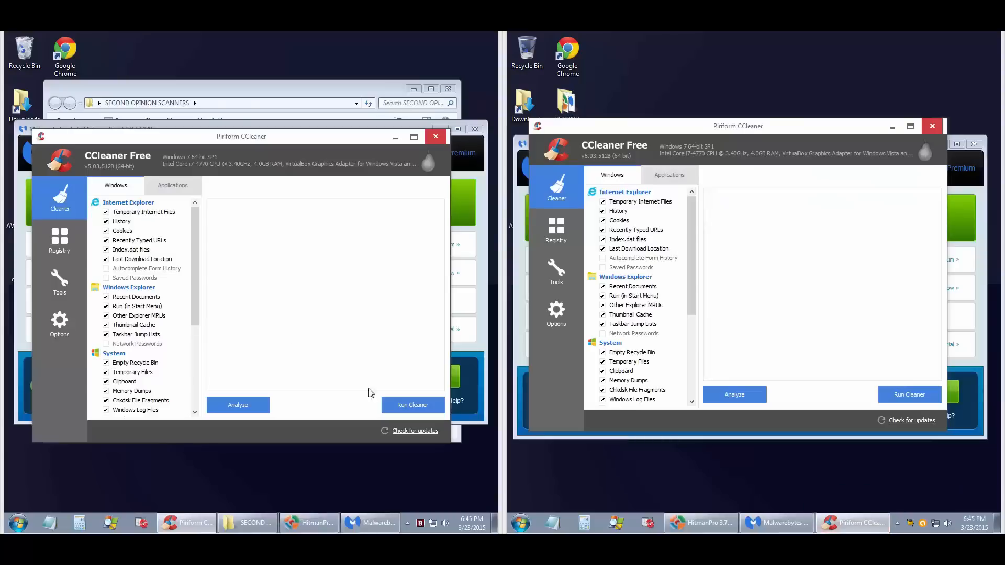
# - Run HitmanPro and Malwarebytes second-opinion scans, then close their results
pyautogui.click(413, 405)
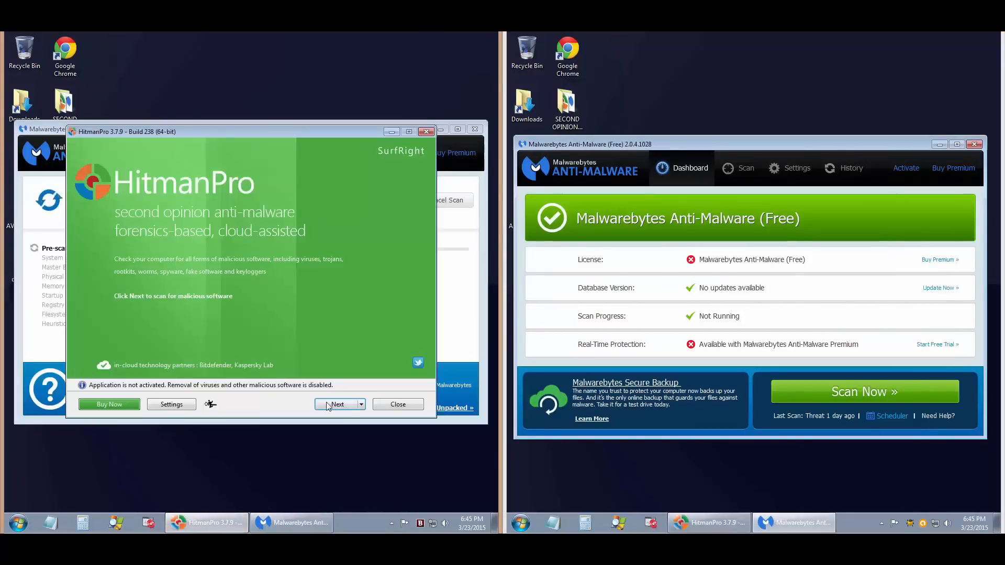
pyautogui.click(336, 405)
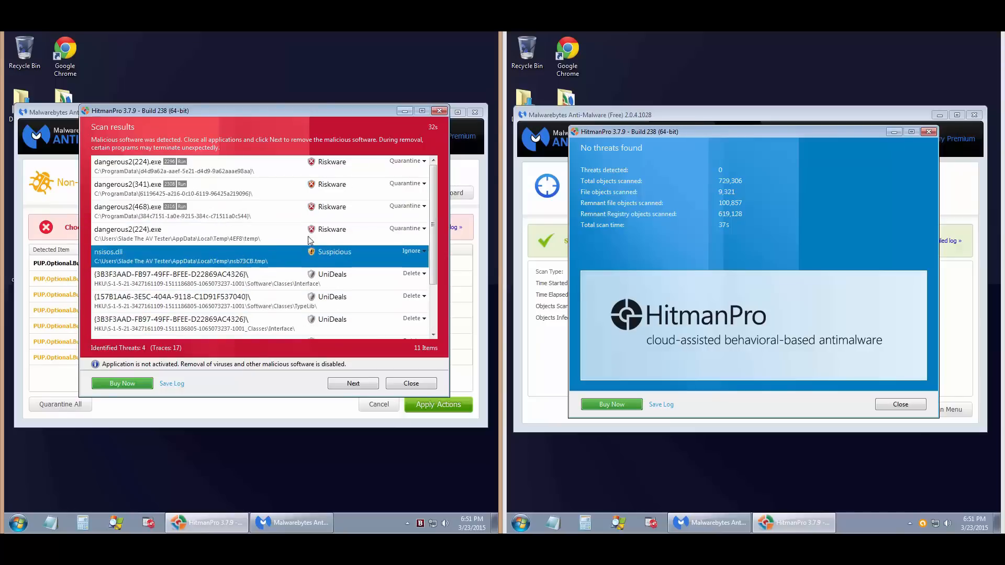
pyautogui.click(927, 131)
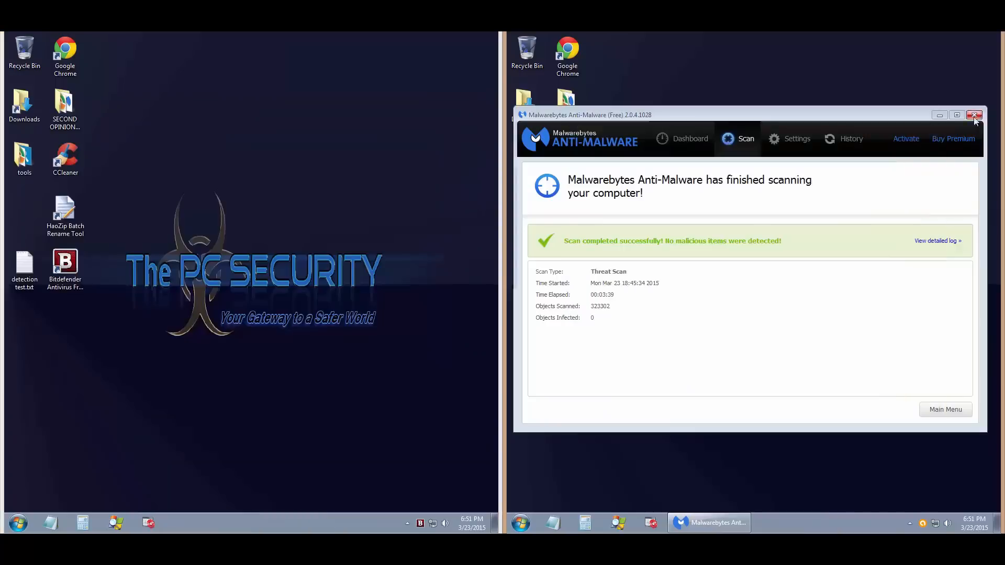